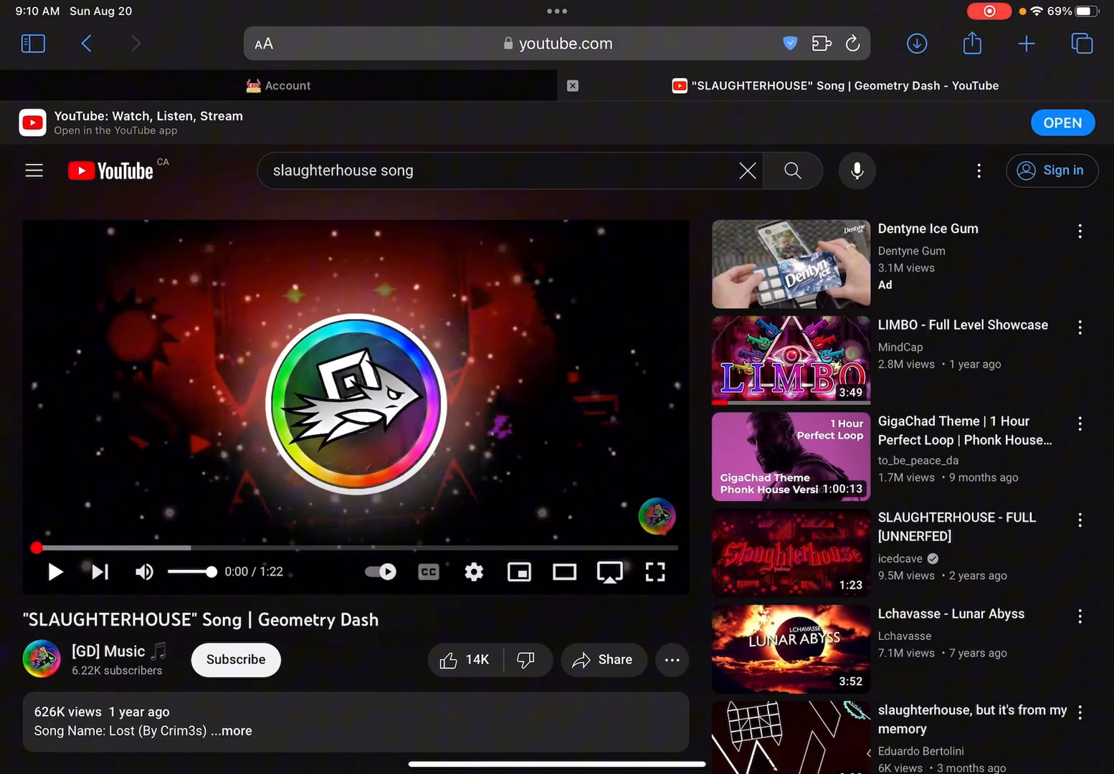
Step: Copy the YouTube video's URL and search Google for 'yt to mp3' converters
key(home)
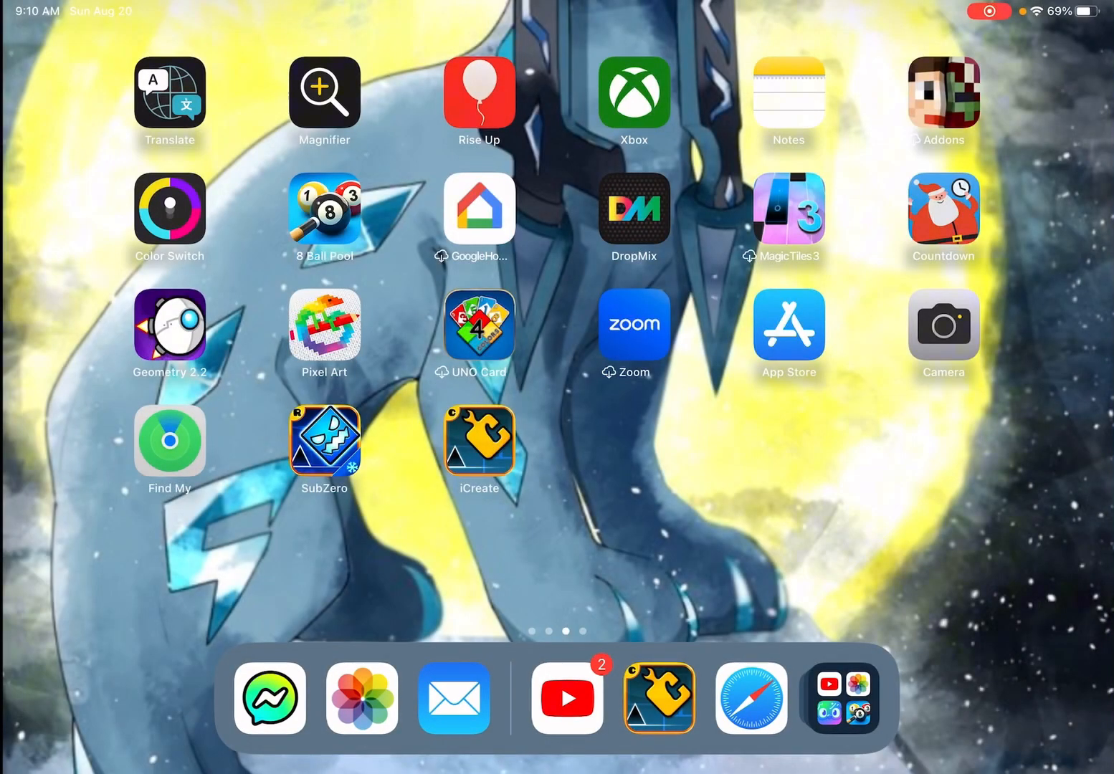
click(170, 325)
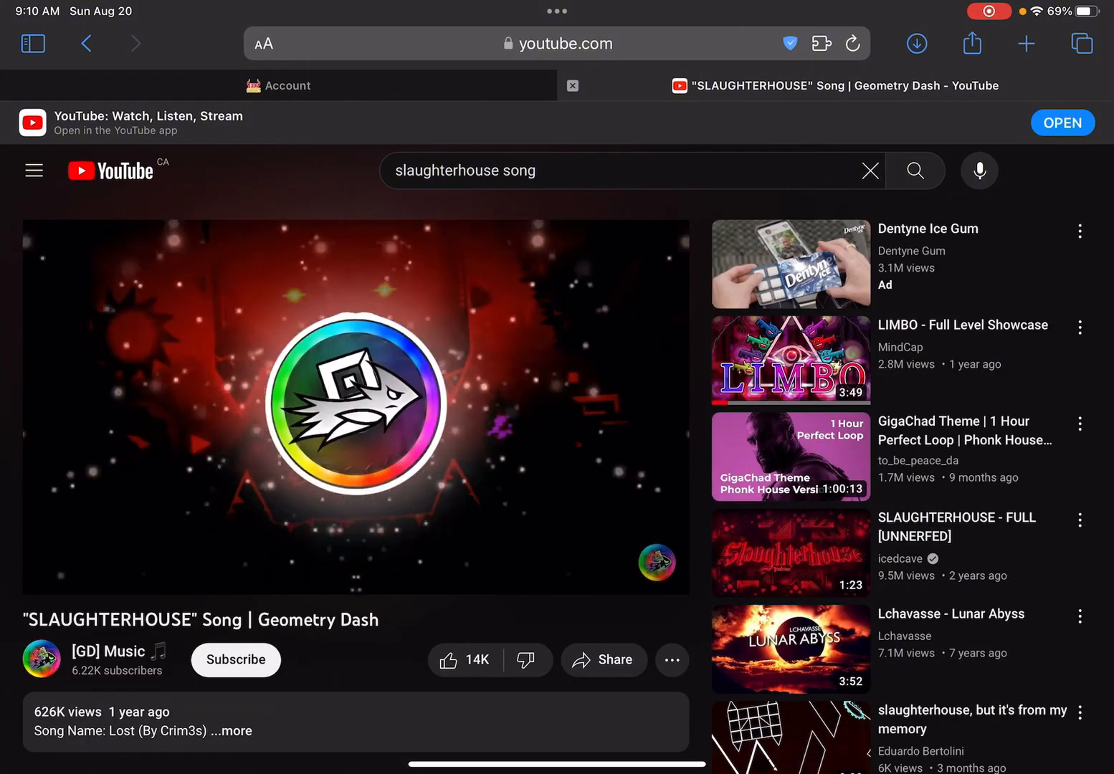
click(356, 404)
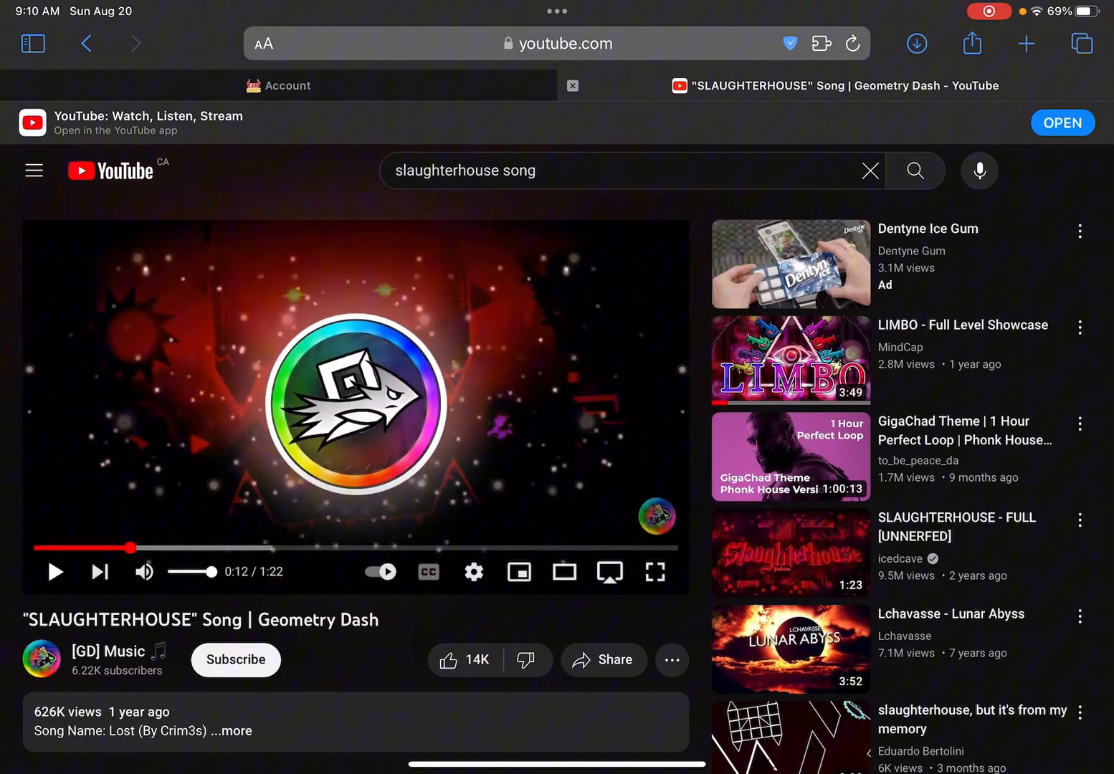
click(565, 43)
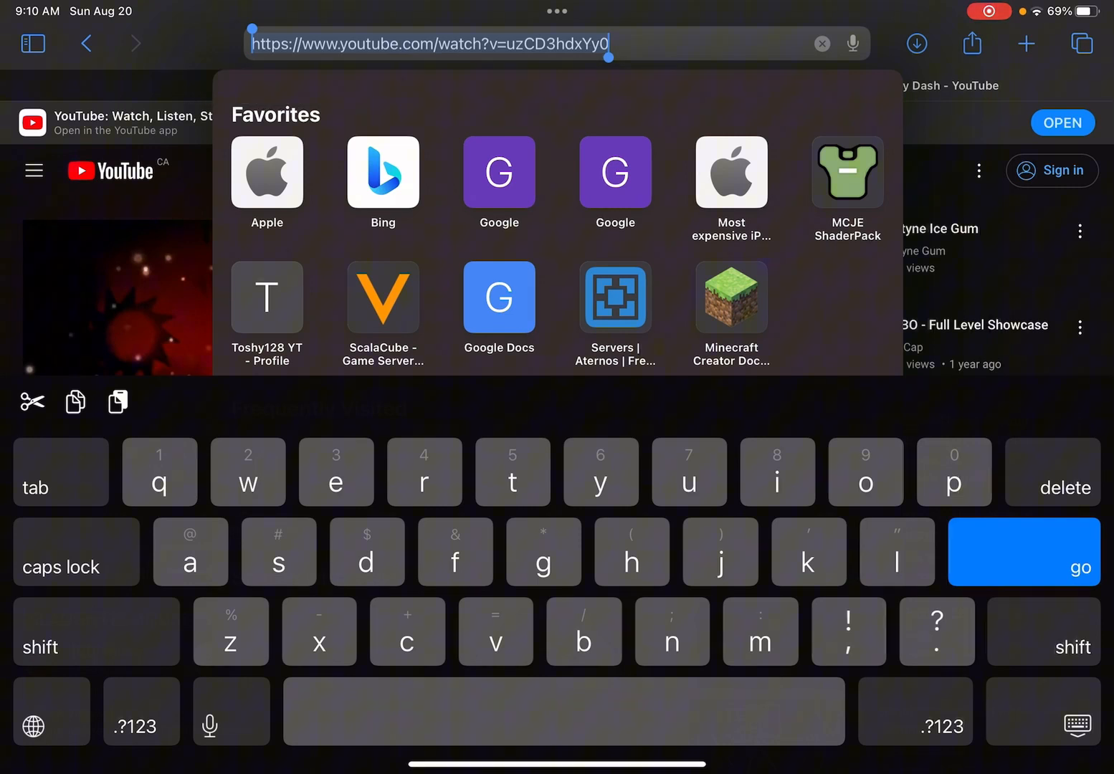
text(yt)
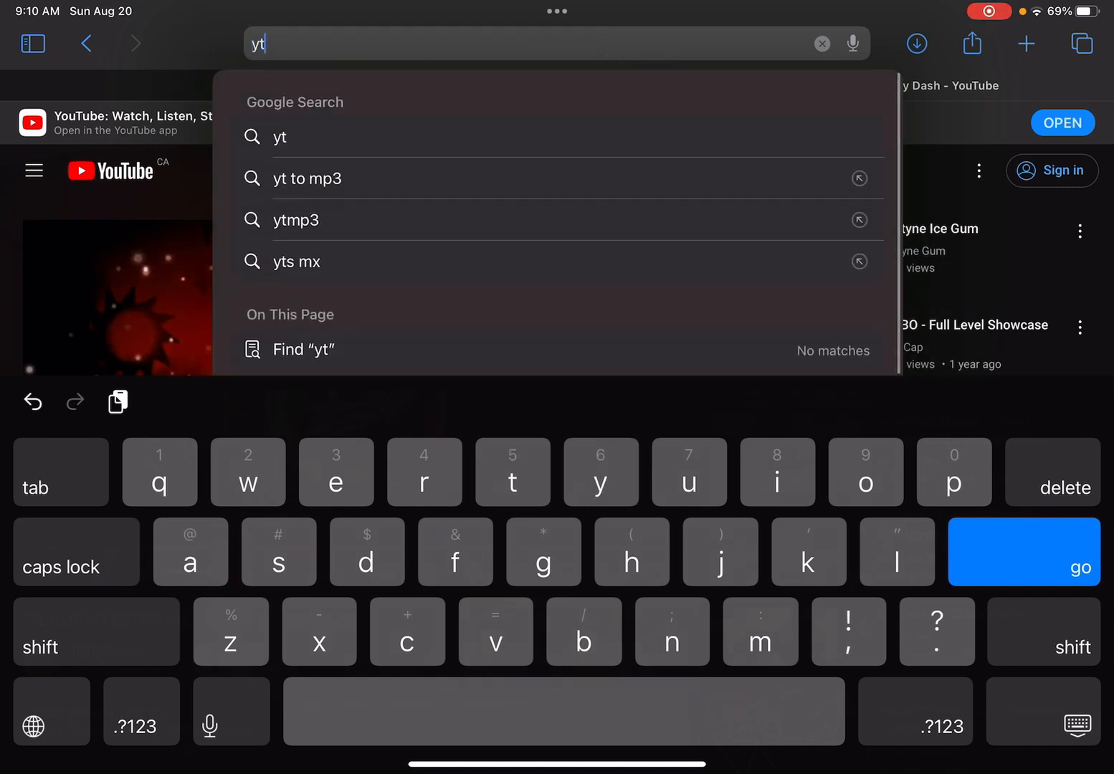
click(307, 179)
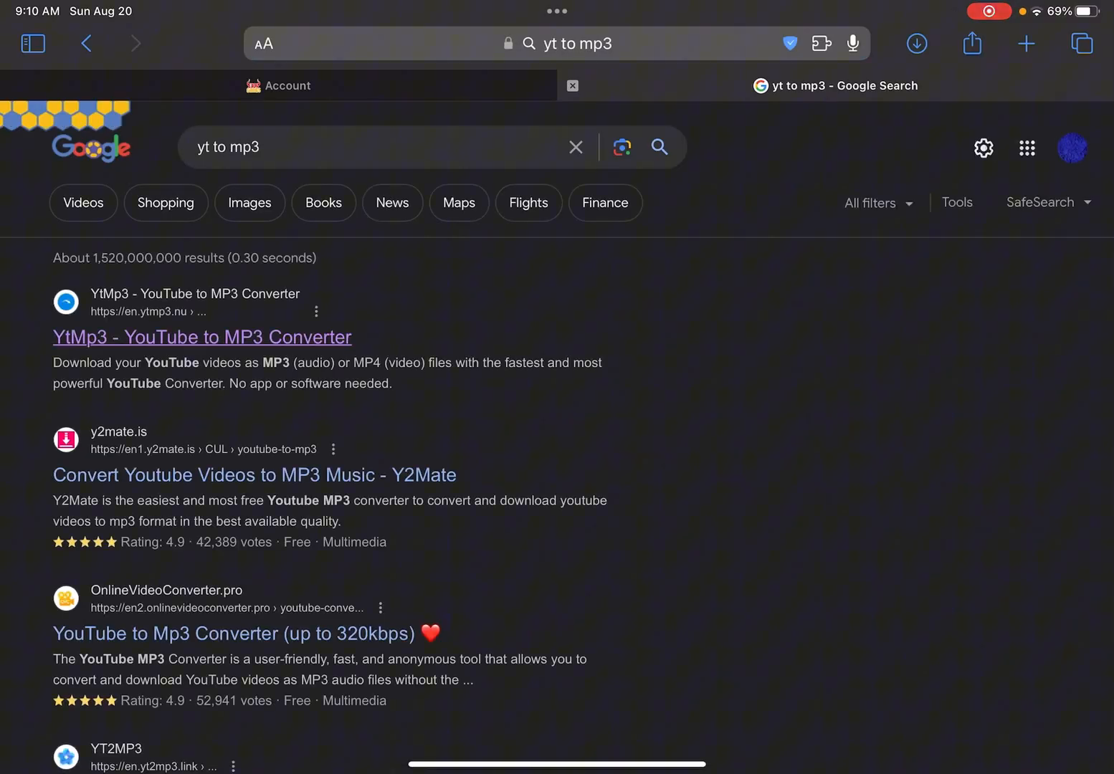
Step: Paste the YouTube link into YtMp3, convert it and start downloading download.mp3
click(202, 337)
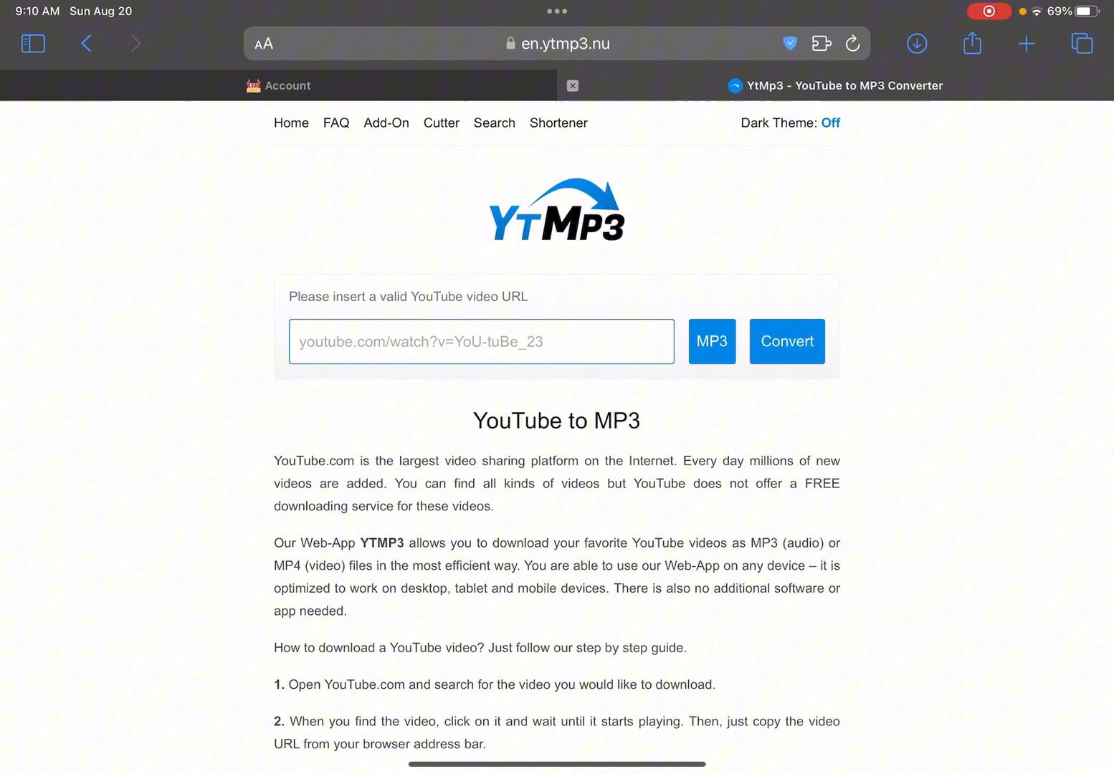
text(https://www.youtube.com/watch?v=uzCD3hdxYy0)
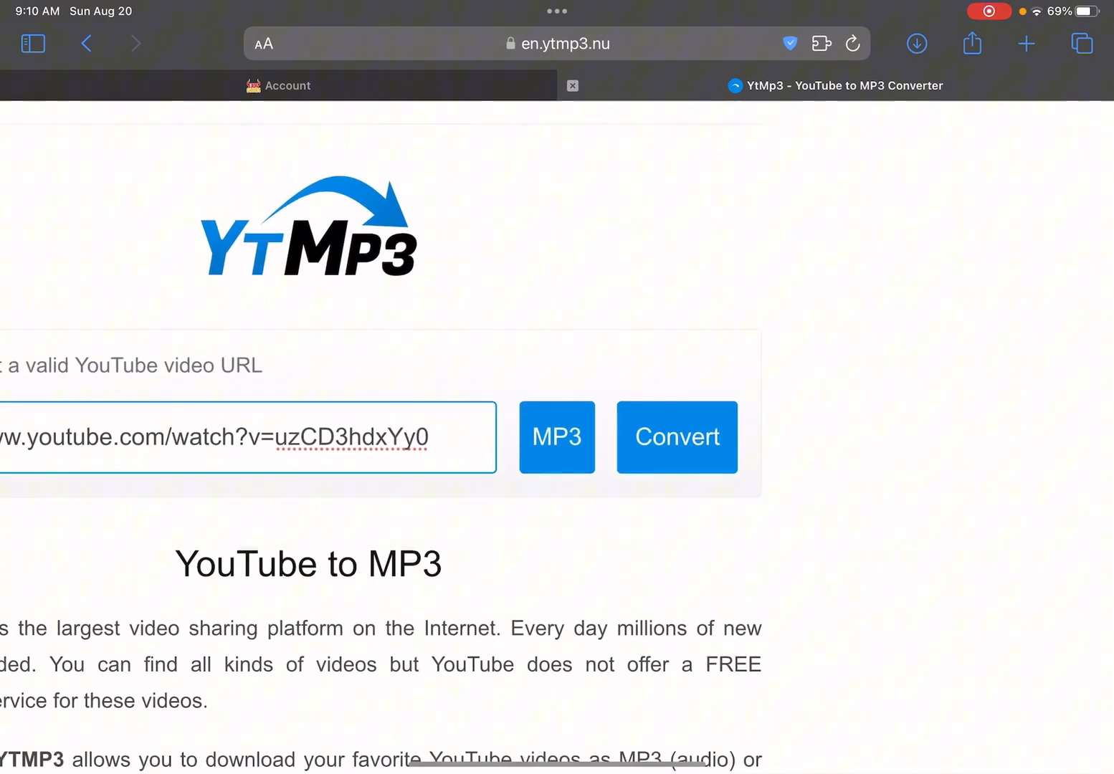
click(677, 436)
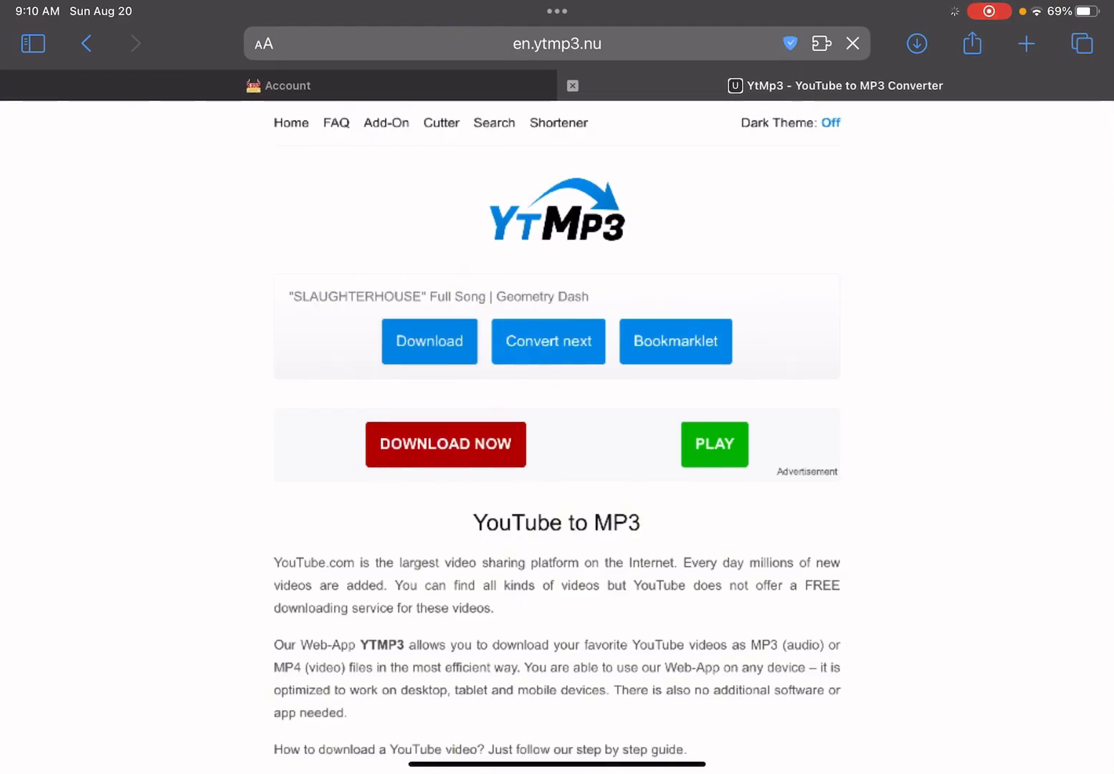
click(918, 43)
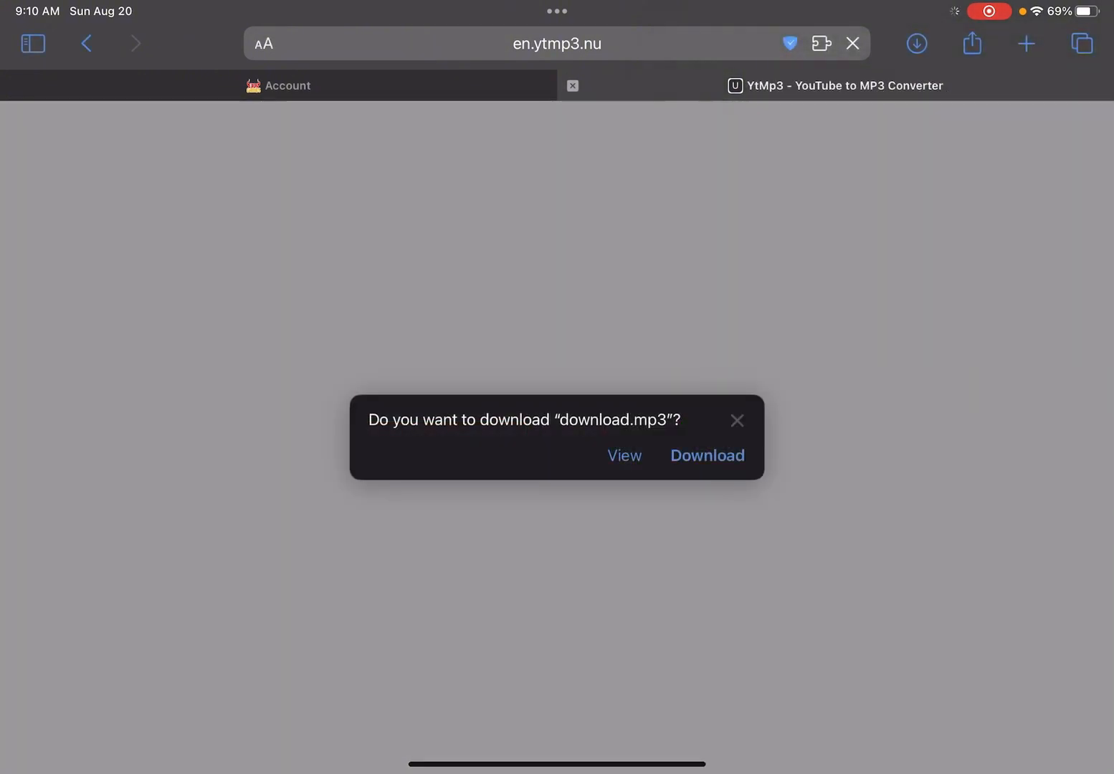
Step: Preview the downloaded MP3 'download 2' and bring up its sharing options
click(707, 456)
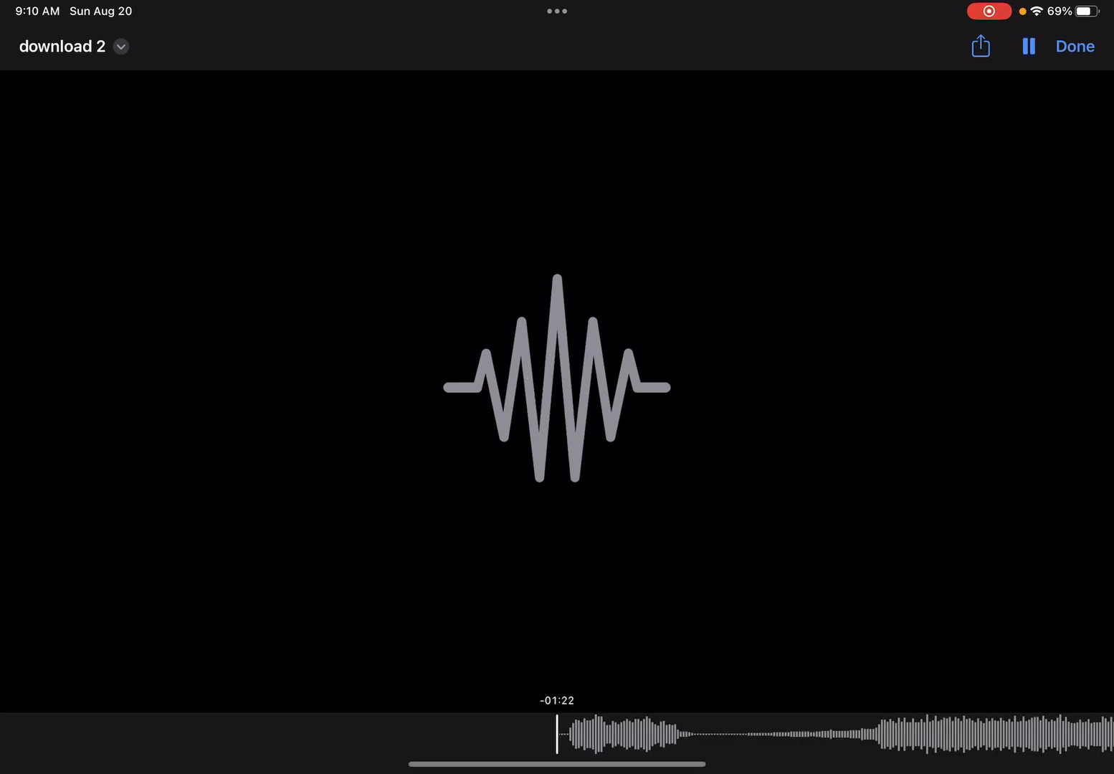
click(981, 46)
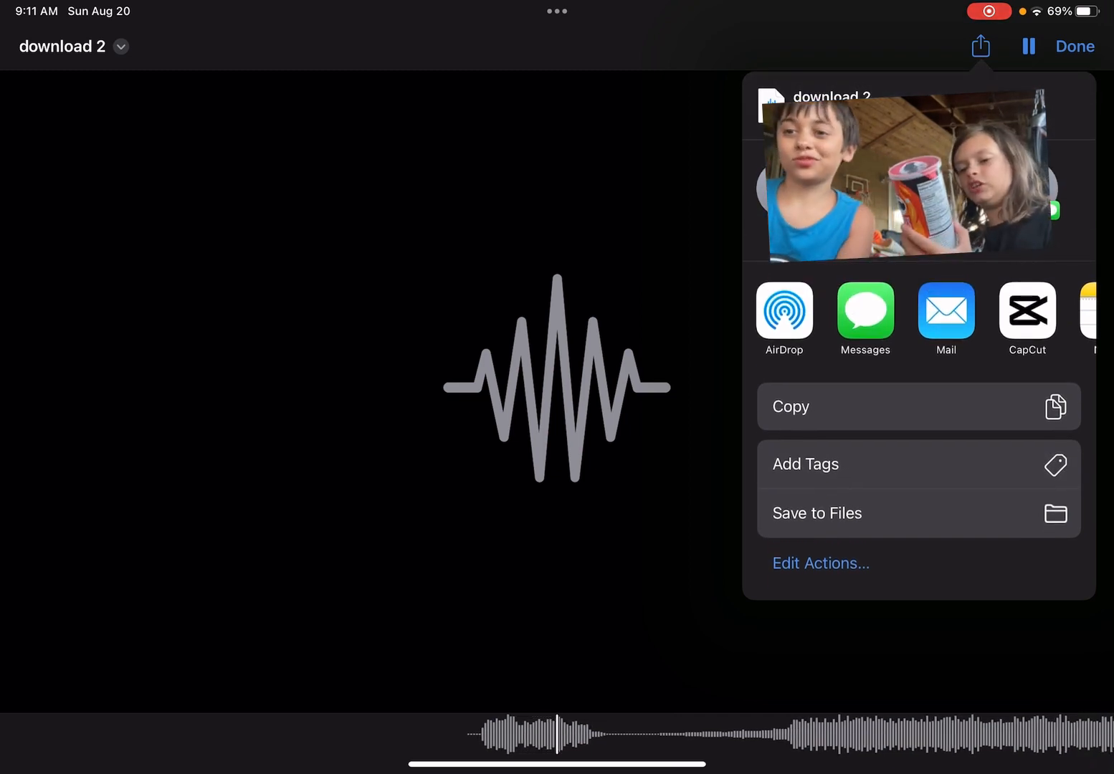
Step: Choose Save to Files and browse On My iPad into the iCreate folder with macros, songs and textures
click(817, 513)
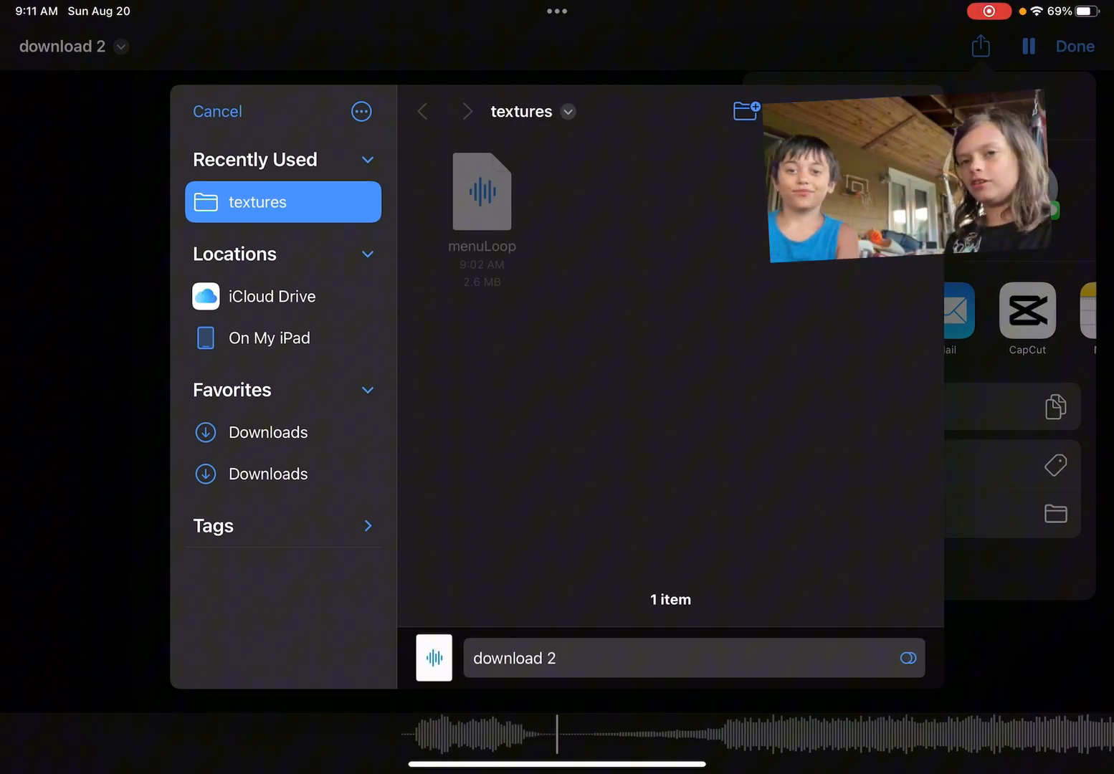
click(267, 433)
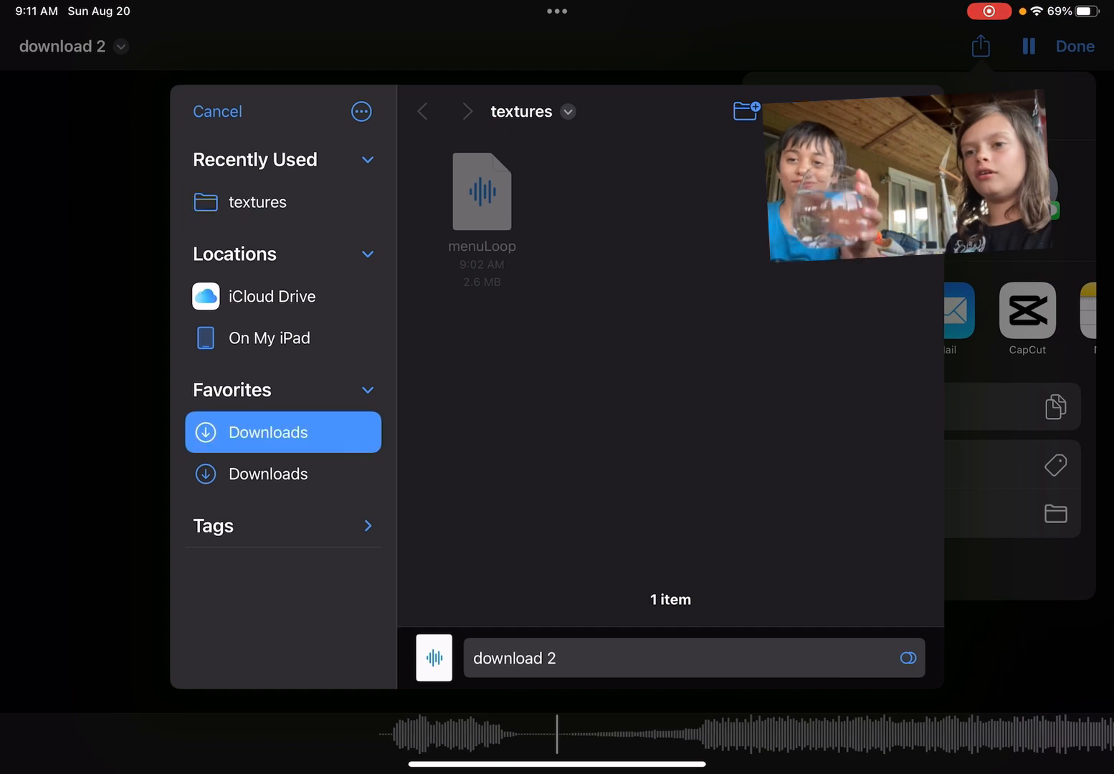
click(283, 433)
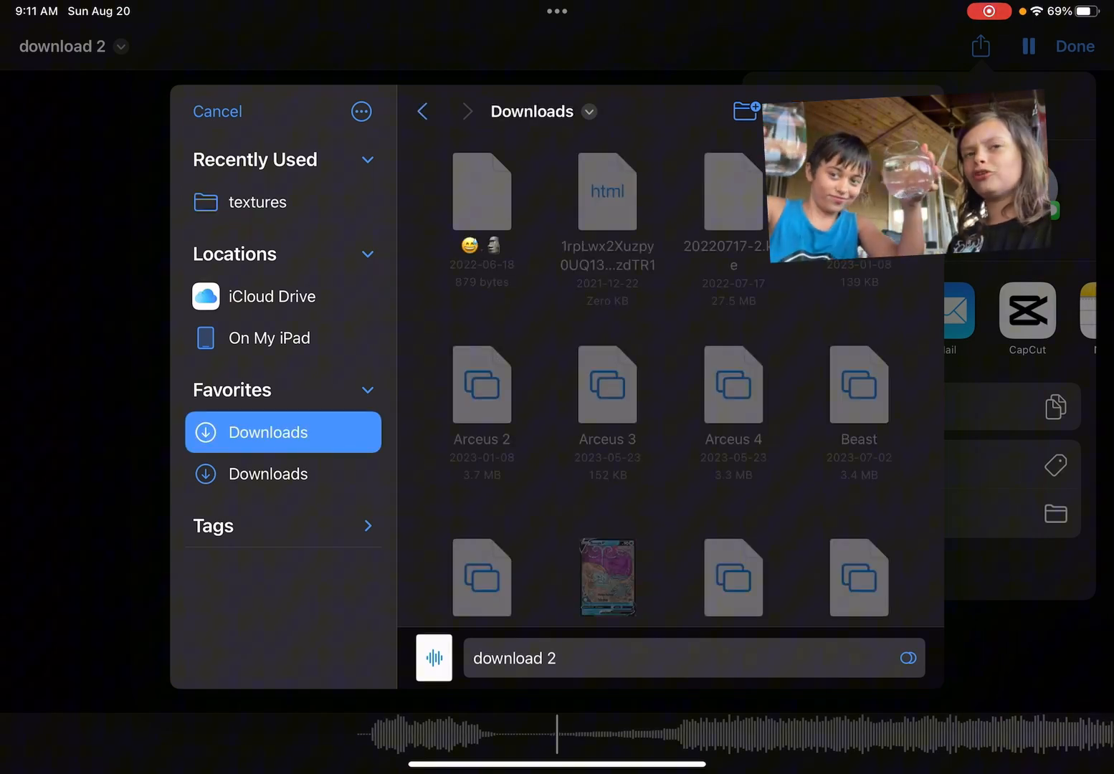
click(268, 338)
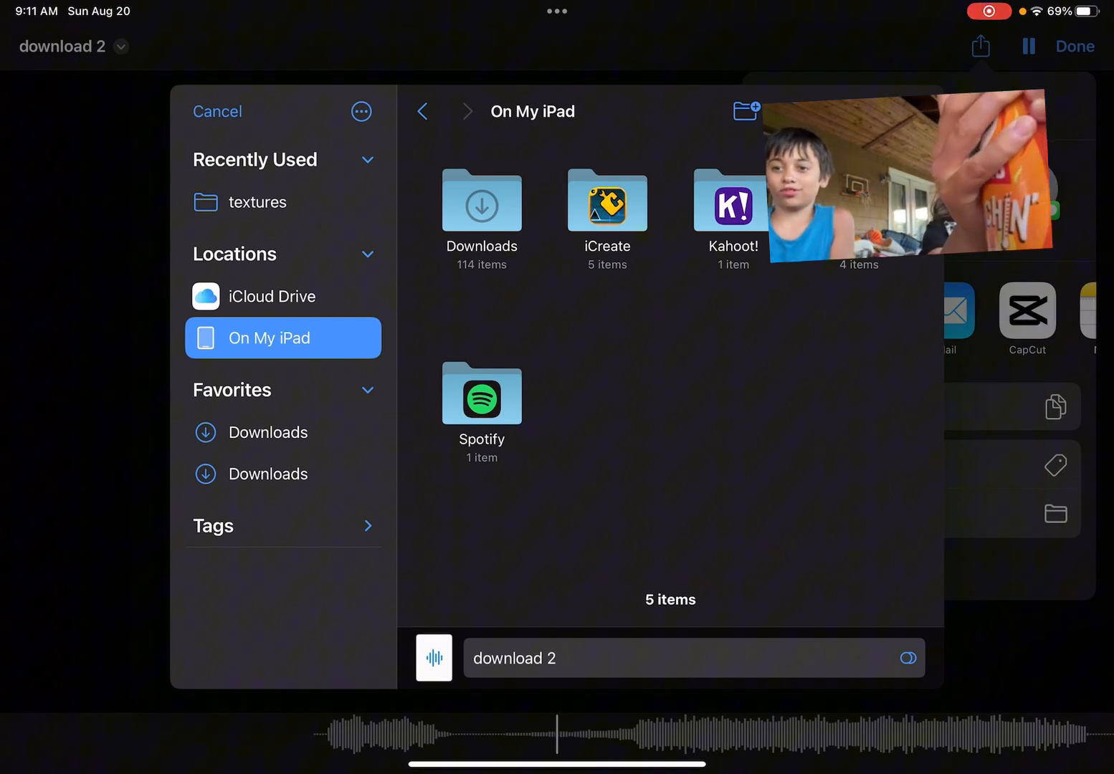
double_click(608, 204)
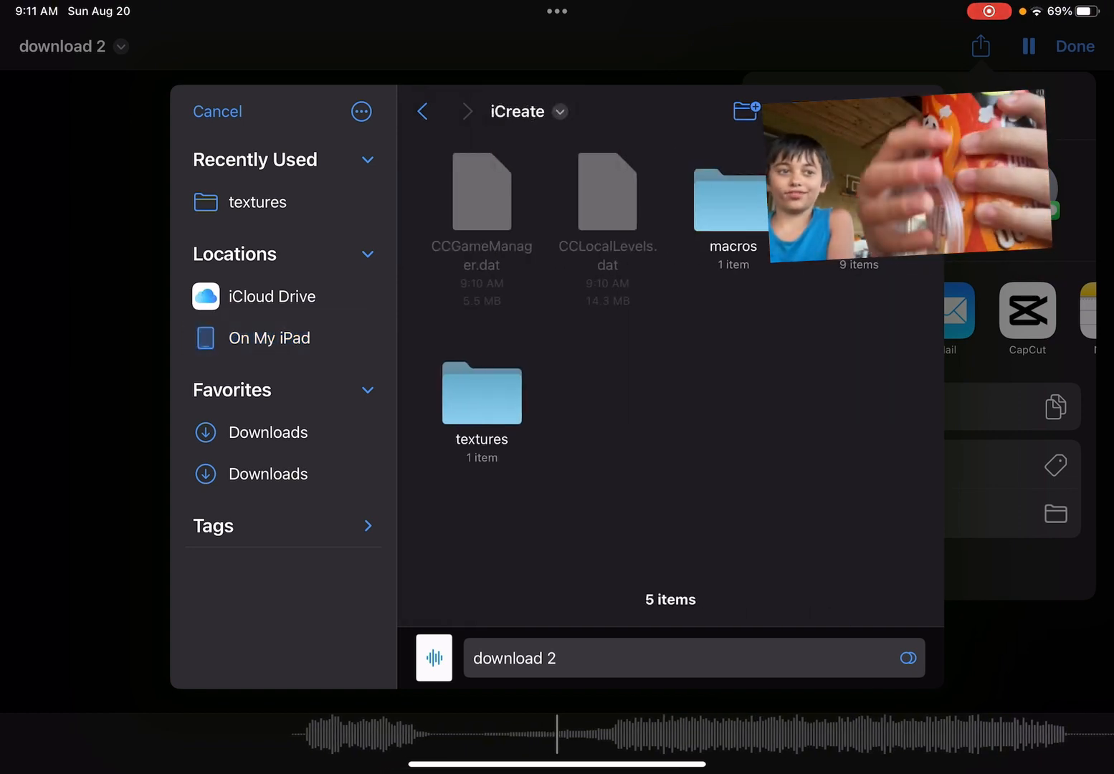
click(482, 395)
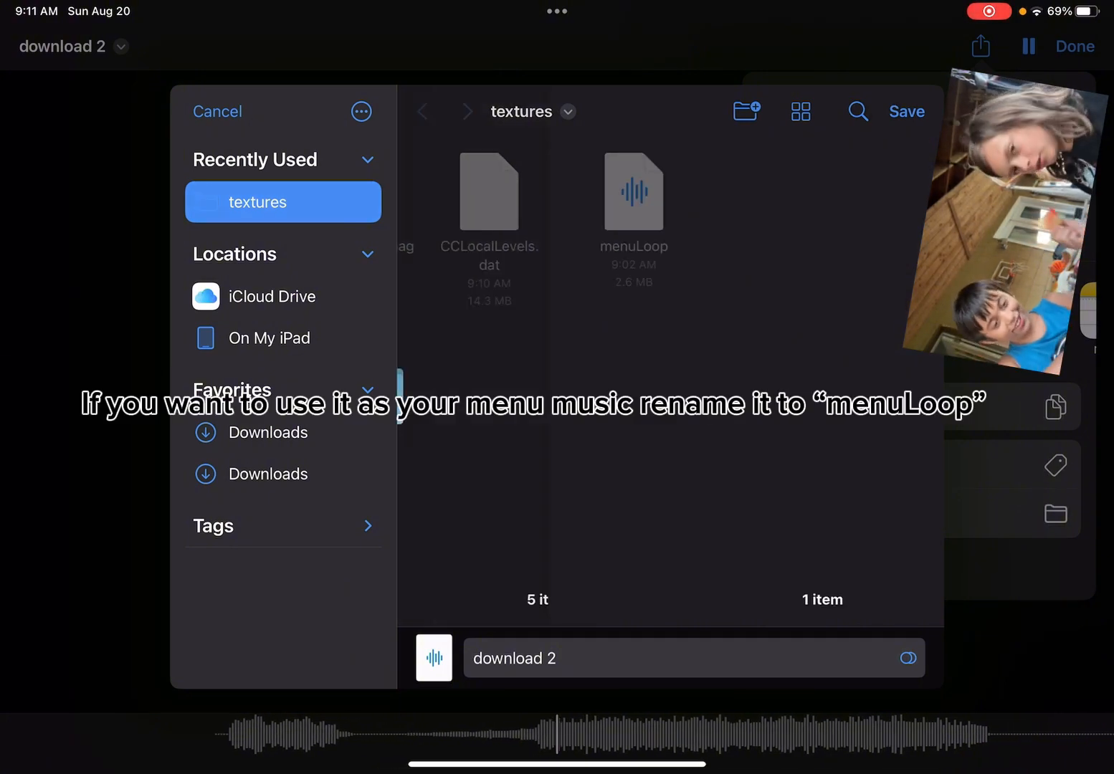
click(423, 112)
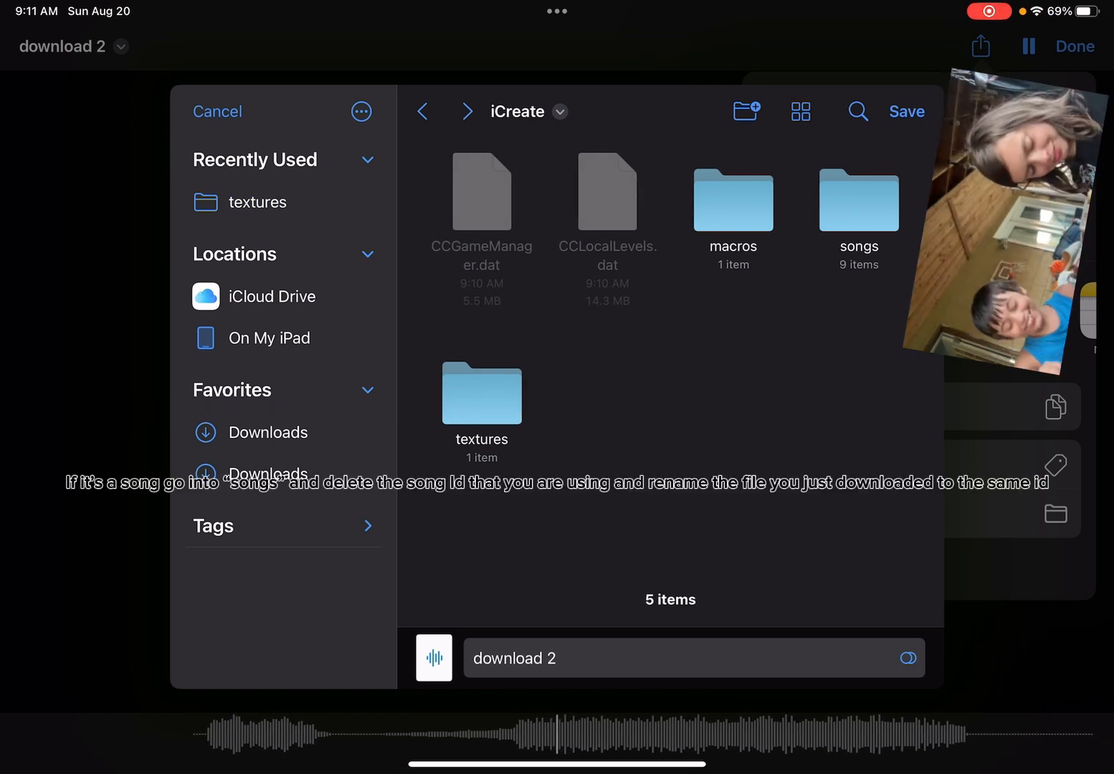
Step: Delete song 66666 from the songs folder and save the download there renamed to 66666
double_click(860, 200)
text(dow)
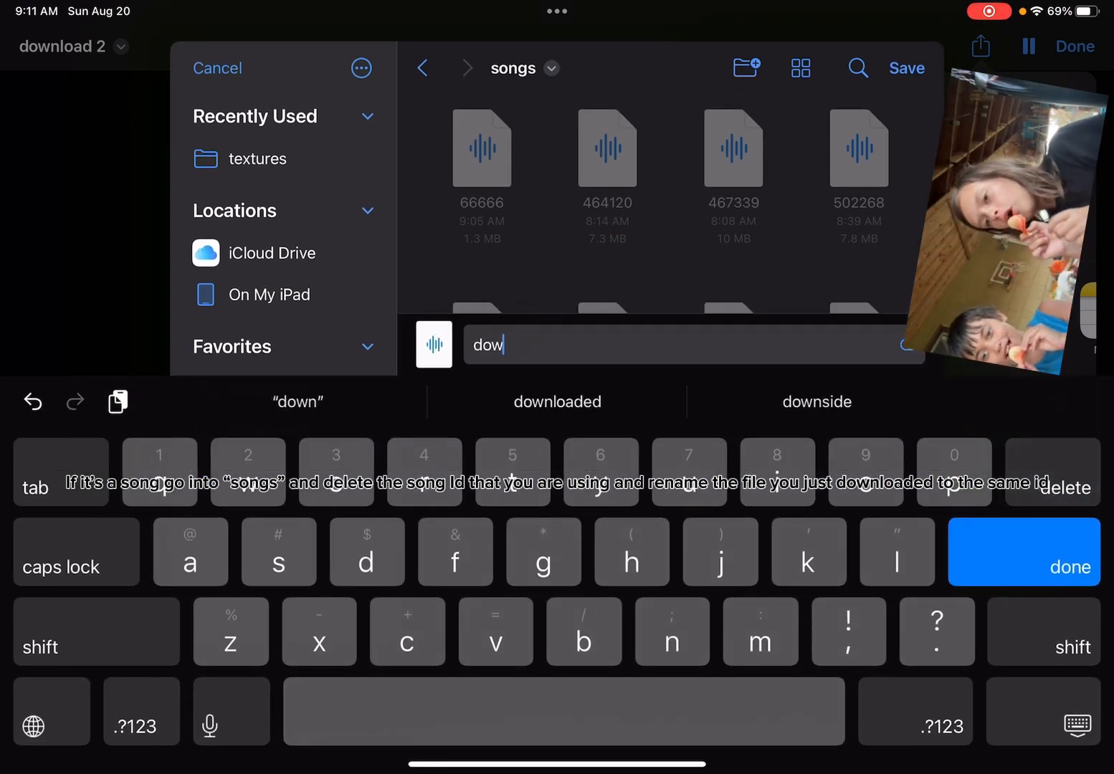
right_click(482, 150)
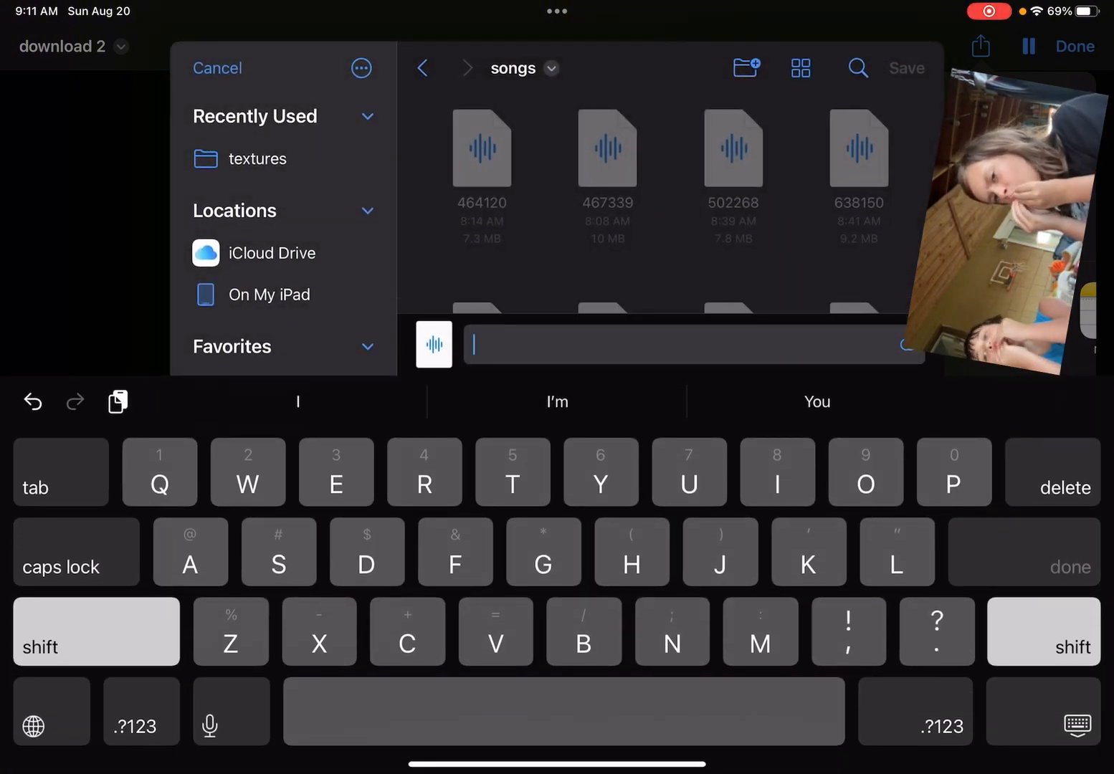
text(666)
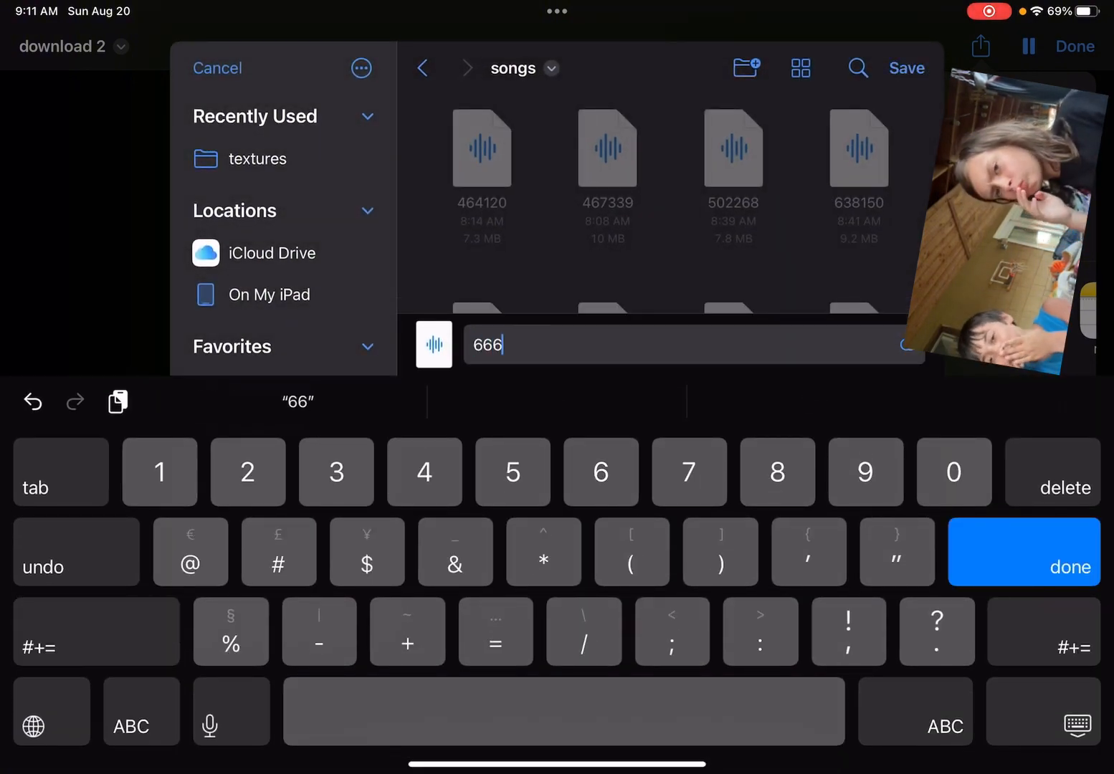
click(906, 68)
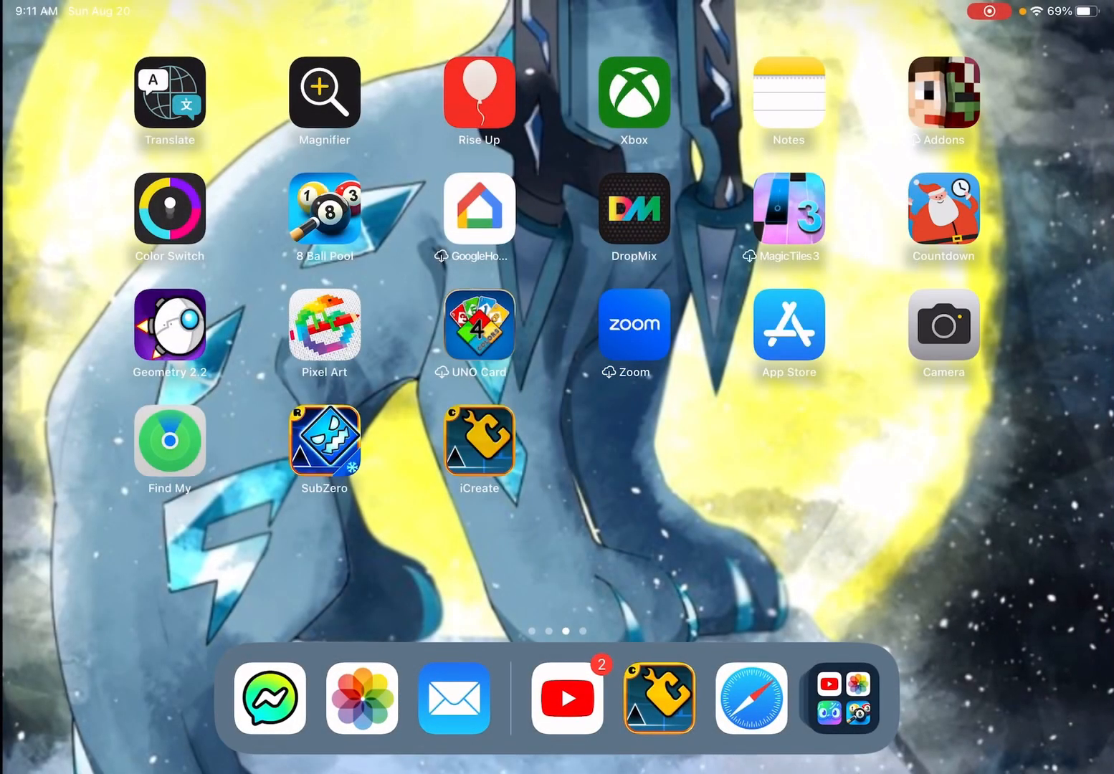
Step: Launch iCreate, enter Create and reach the level's settings showing custom song 66666
click(789, 326)
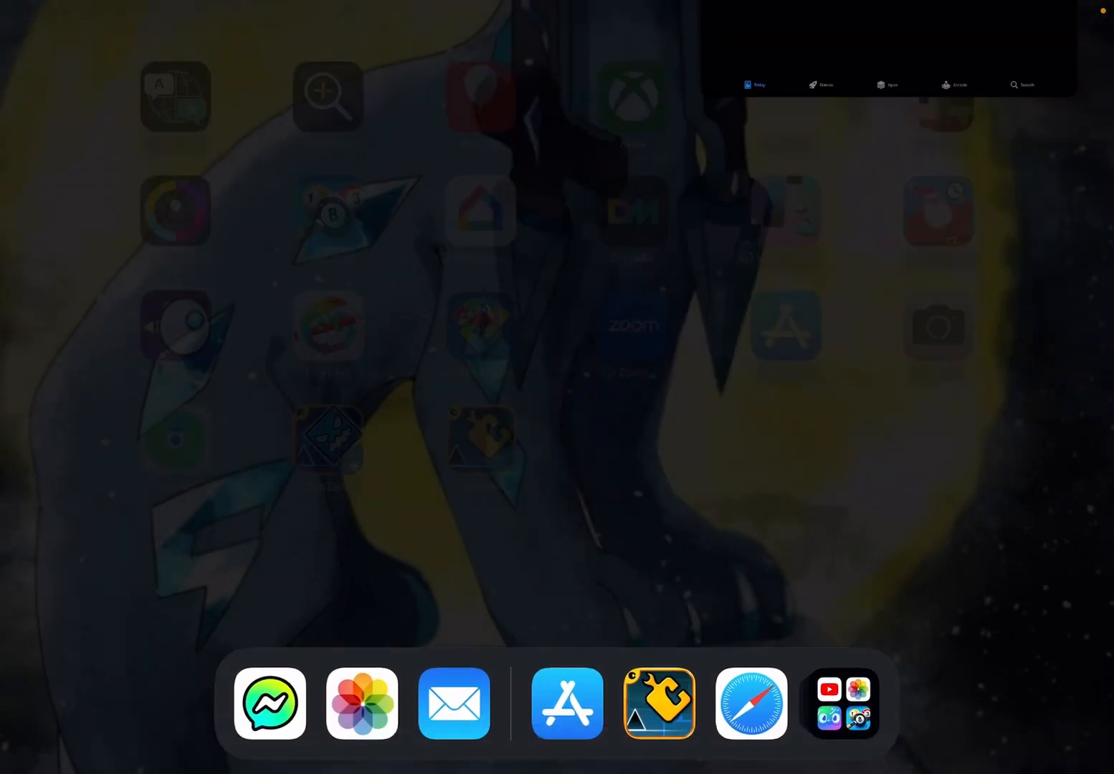
click(658, 708)
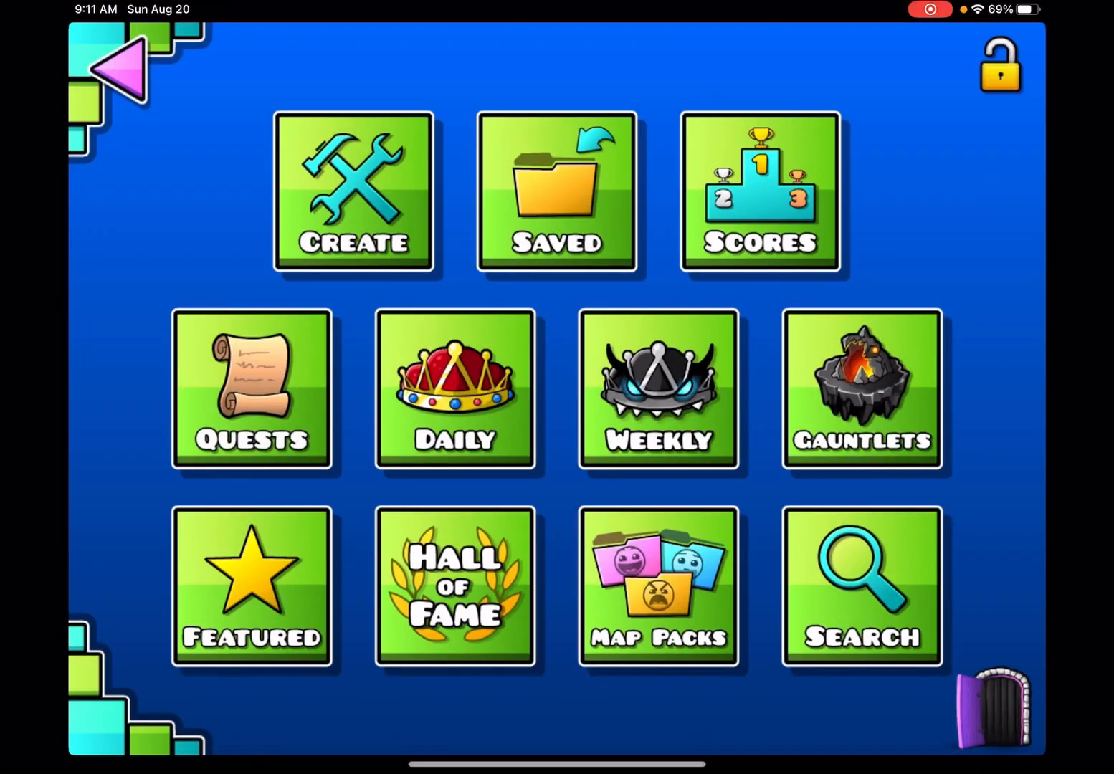
click(354, 194)
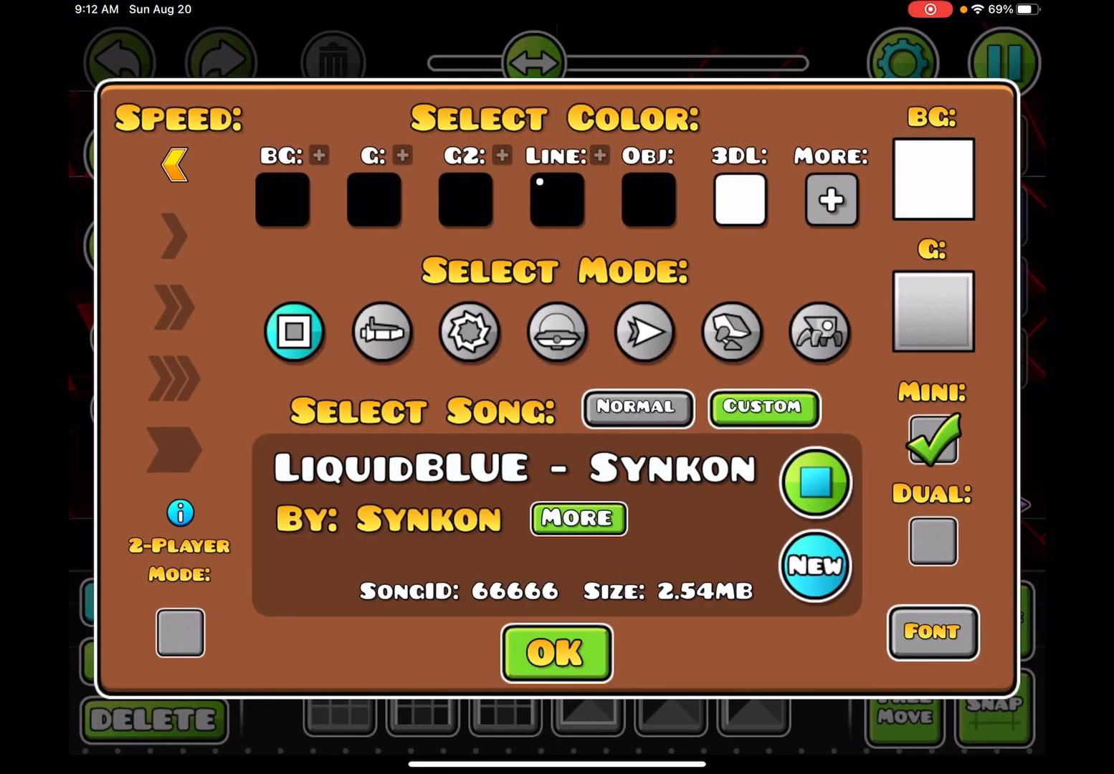
Step: Confirm the settings, Save and Play the Slaughterhouse song level, then pause at 0%
click(578, 519)
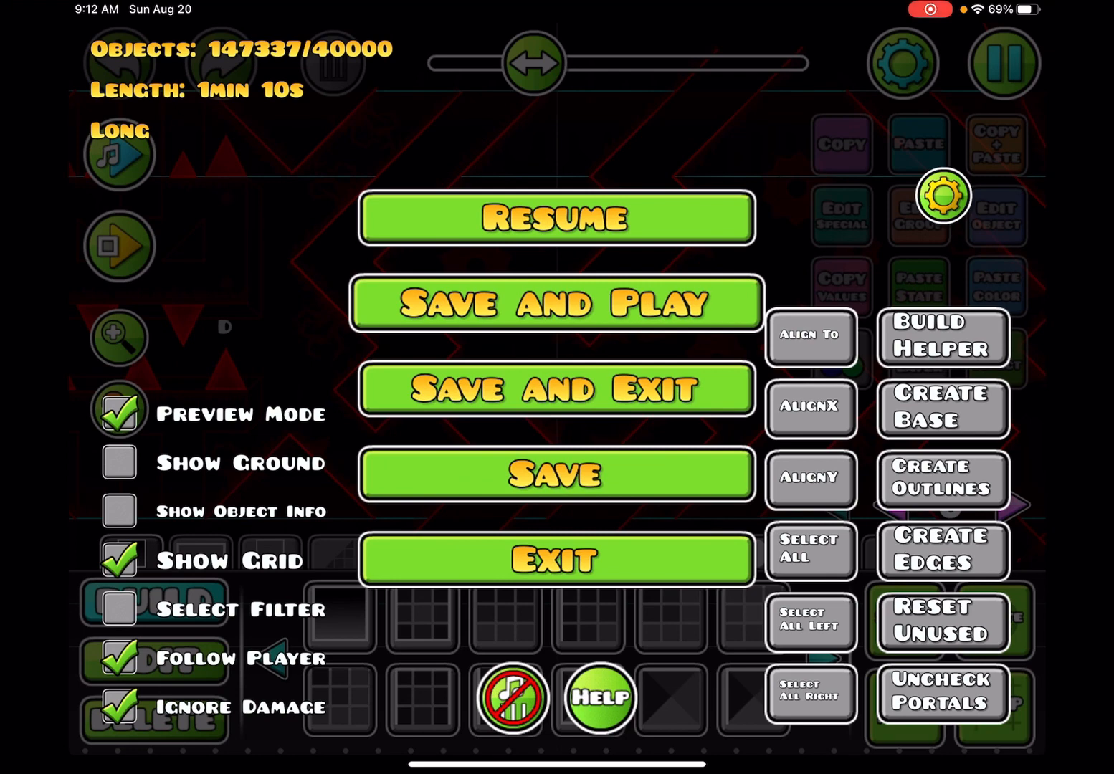
click(556, 303)
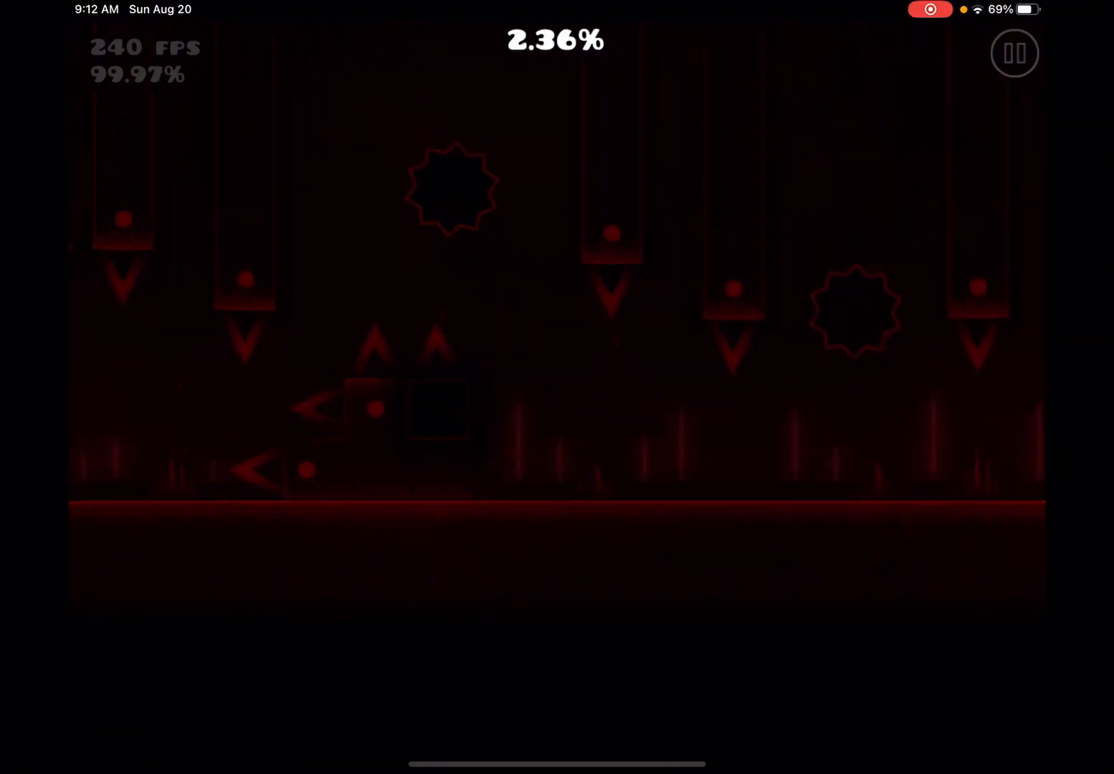
click(1012, 54)
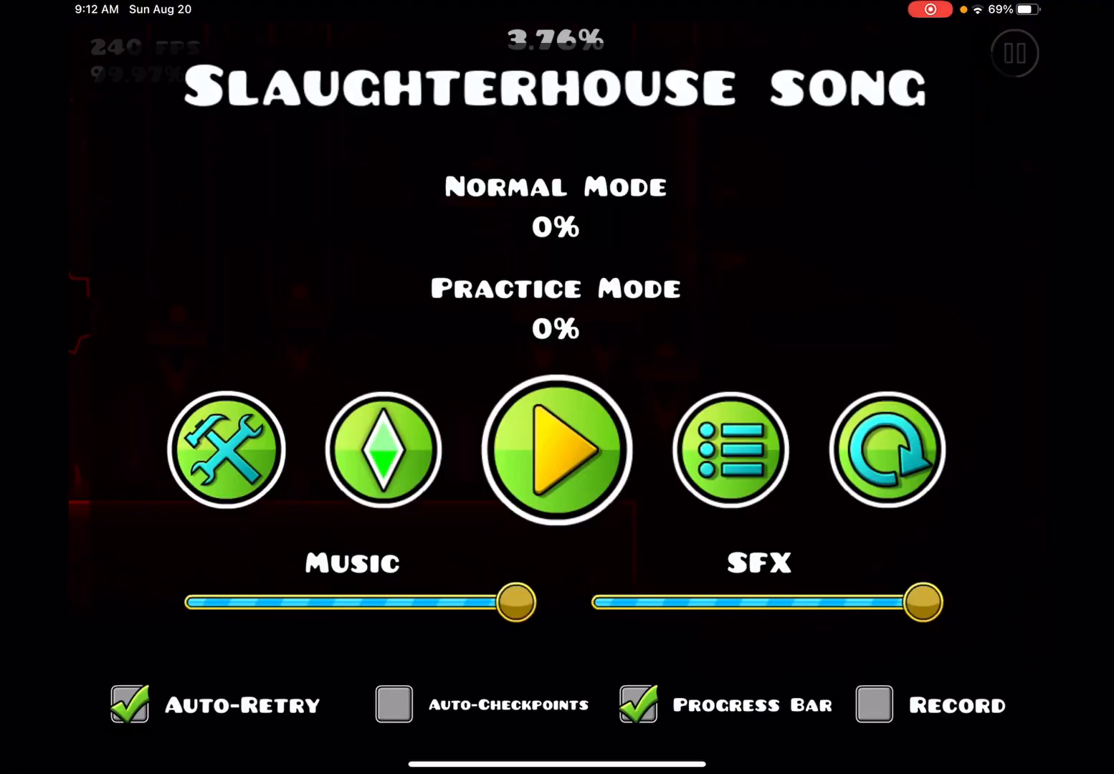